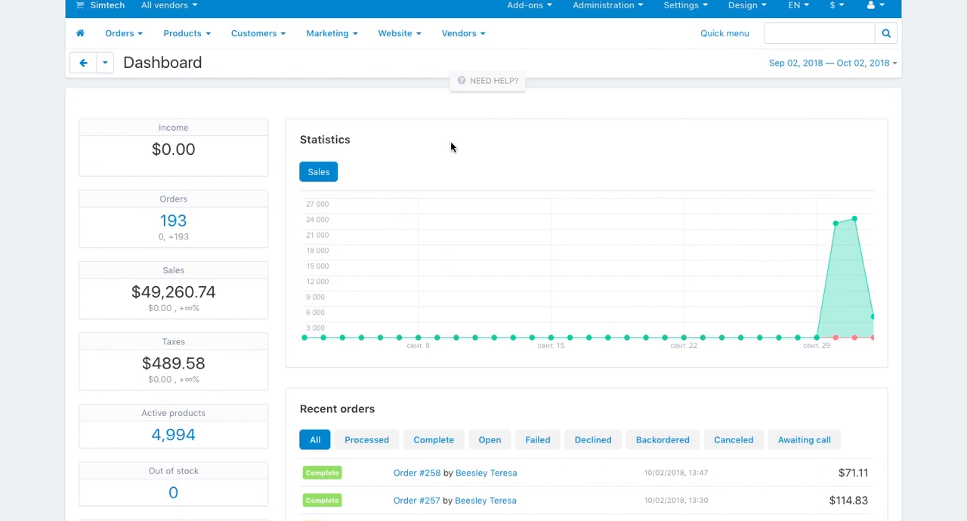
# Go to Add-ons > Manage add-ons to list the installed add-ons.
pyautogui.click(526, 5)
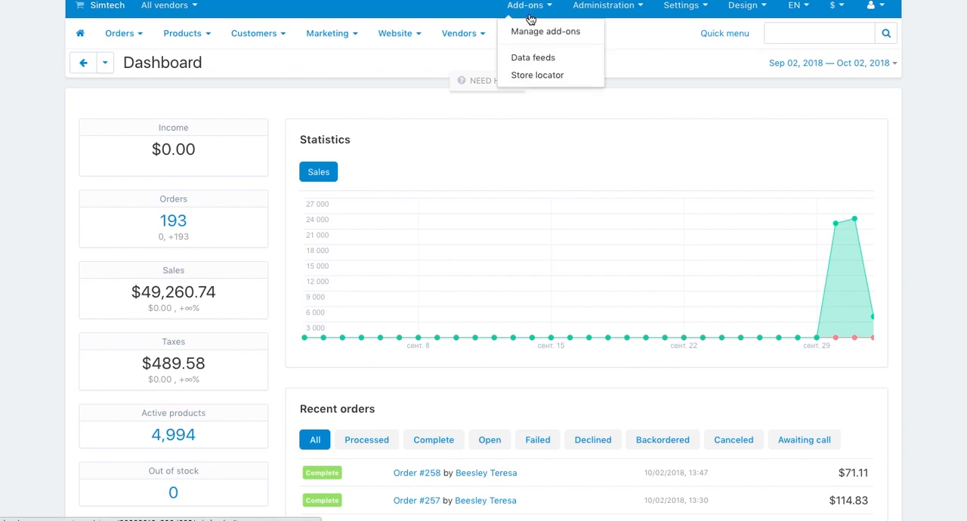
pyautogui.click(545, 31)
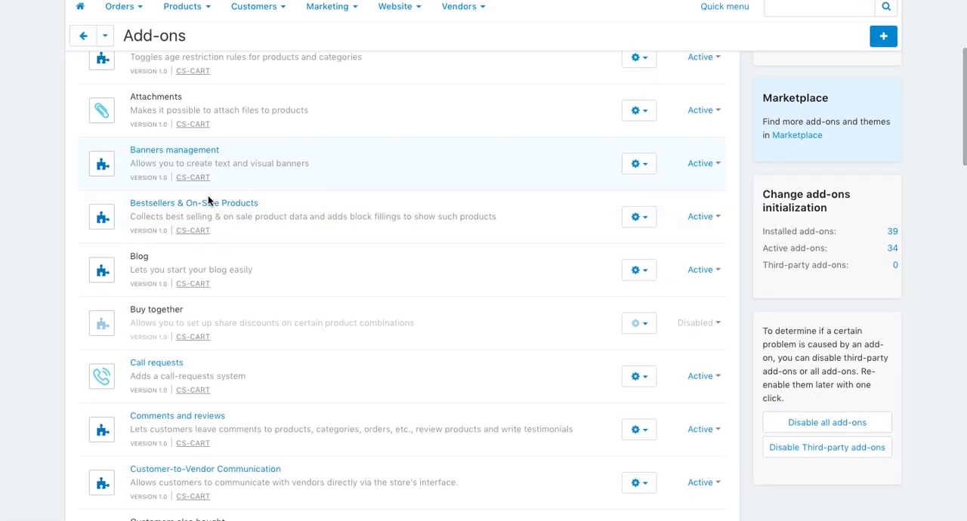
# Save the Call requests add-on settings with Awaiting call as the order status.
pyautogui.click(635, 377)
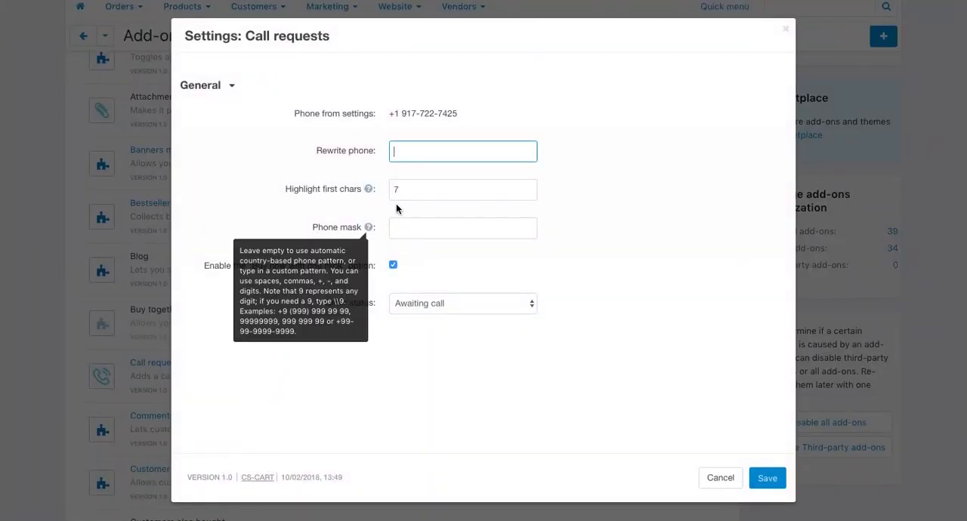
pyautogui.moveTo(419, 239)
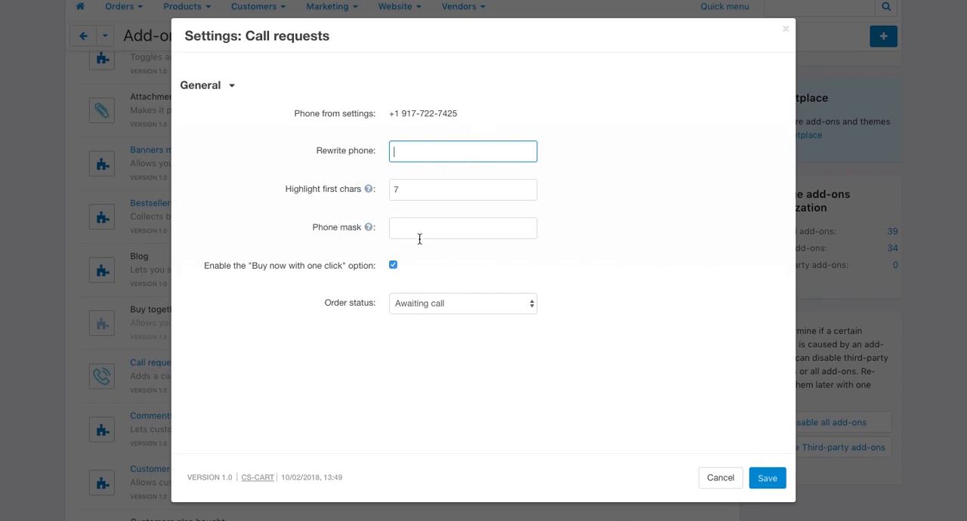
pyautogui.moveTo(265, 250)
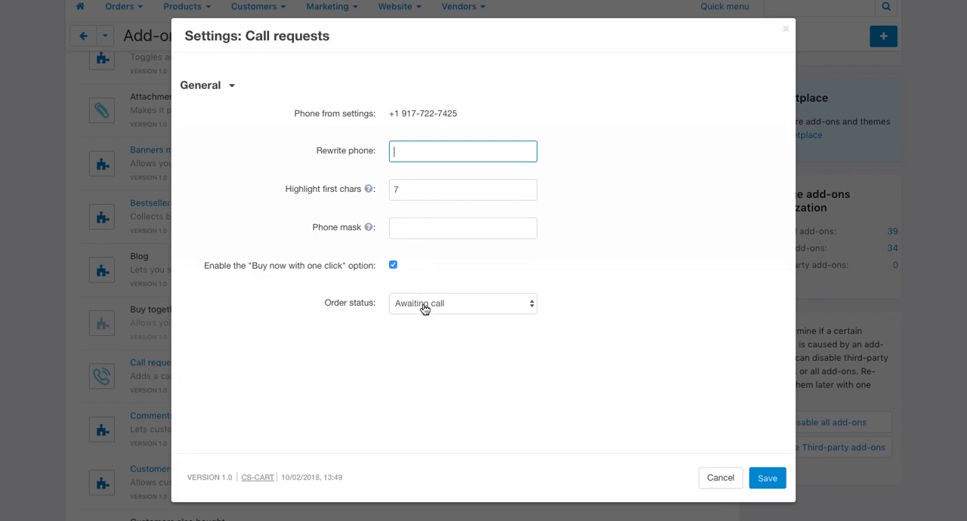
pyautogui.click(462, 303)
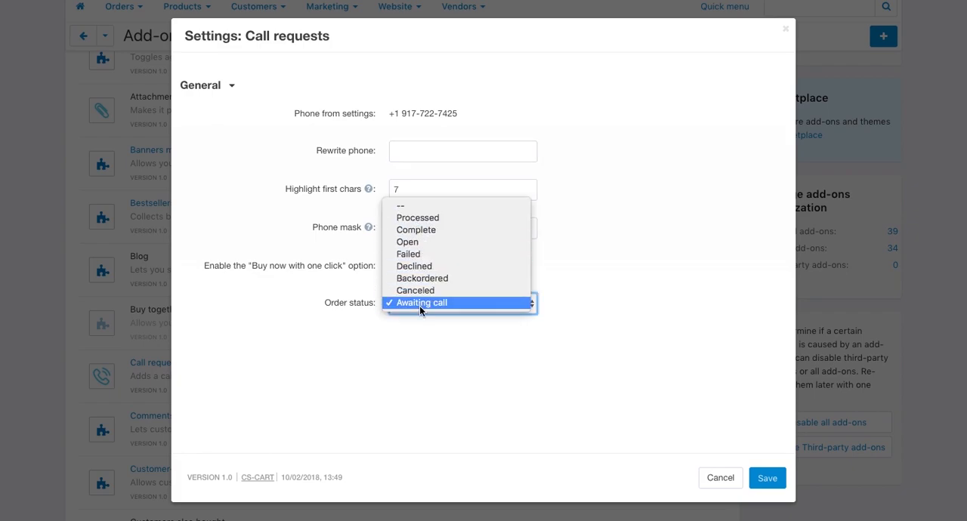
pyautogui.click(420, 302)
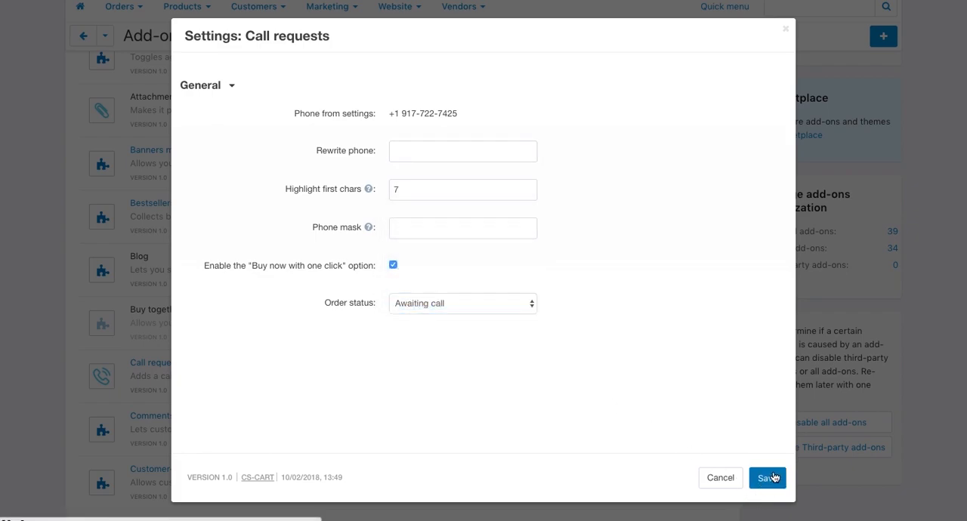
pyautogui.click(767, 477)
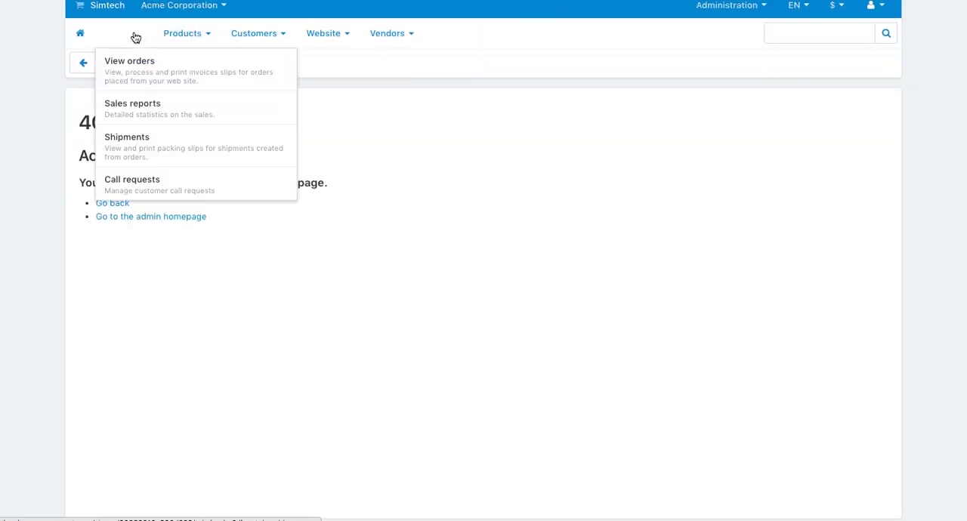
# Open the Acme Corporation T-shirt product page showing Buy now with 1-click.
pyautogui.click(131, 179)
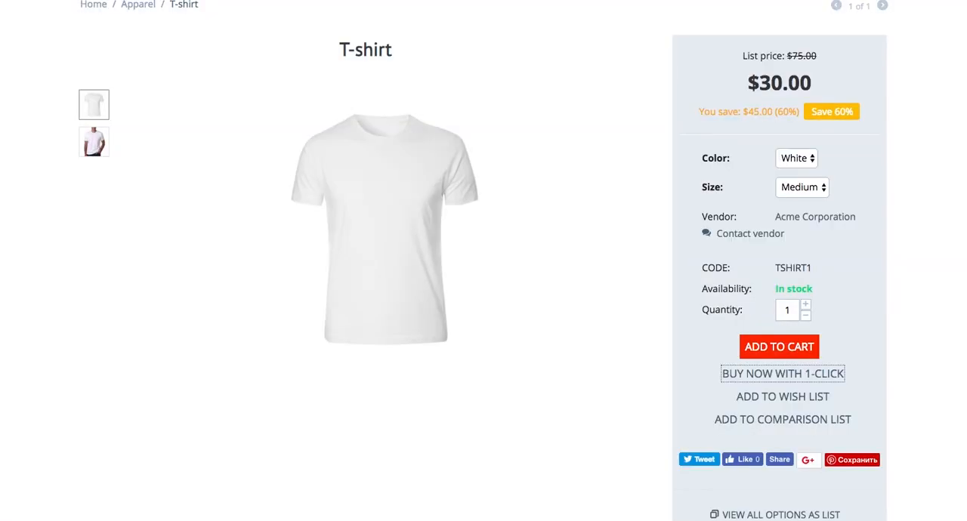
# Fill the T-shirt 1-click purchase form with name 'Alex' and the suggested phone number.
pyautogui.click(782, 373)
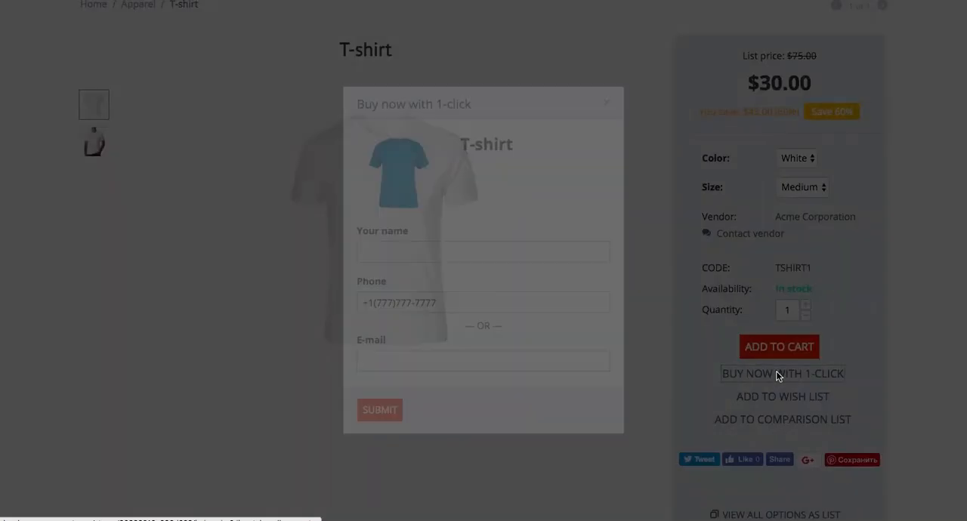
pyautogui.write('Alex')
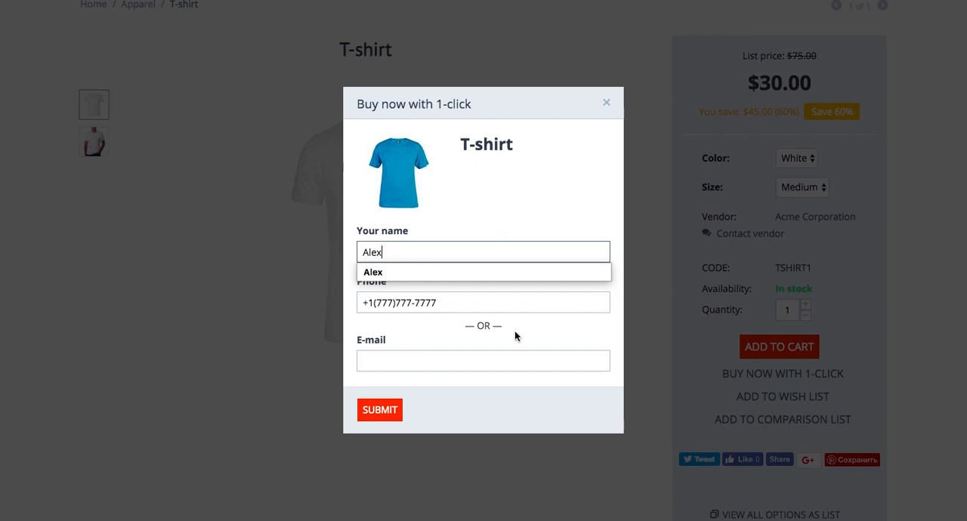
pyautogui.click(483, 302)
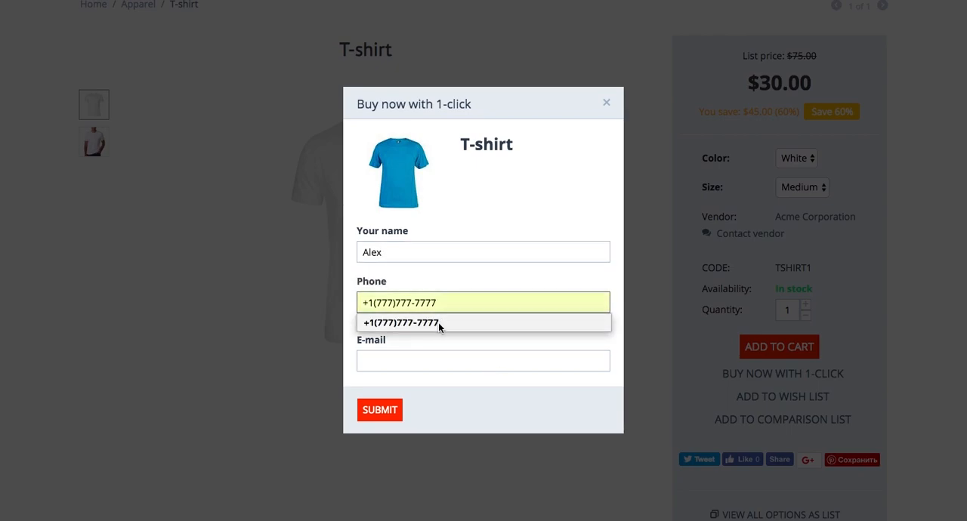
pyautogui.click(379, 409)
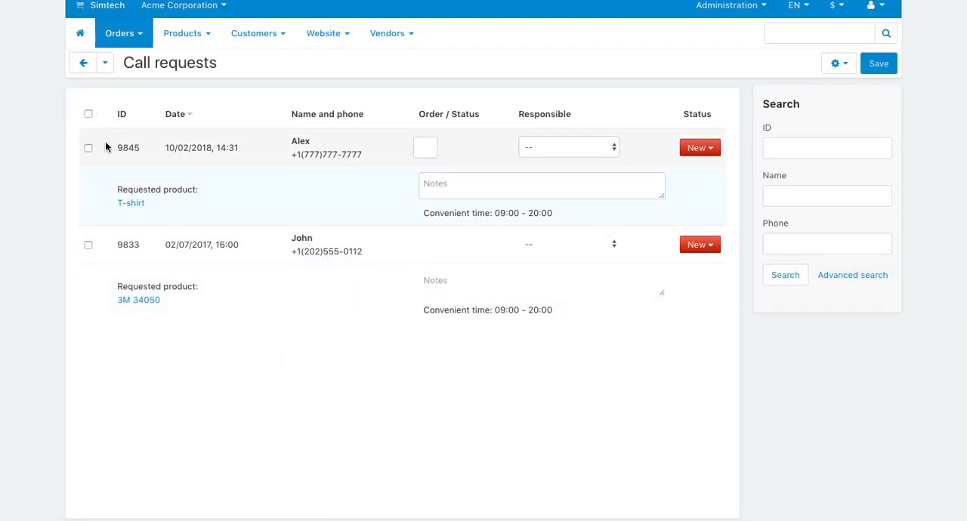
pyautogui.moveTo(151, 185)
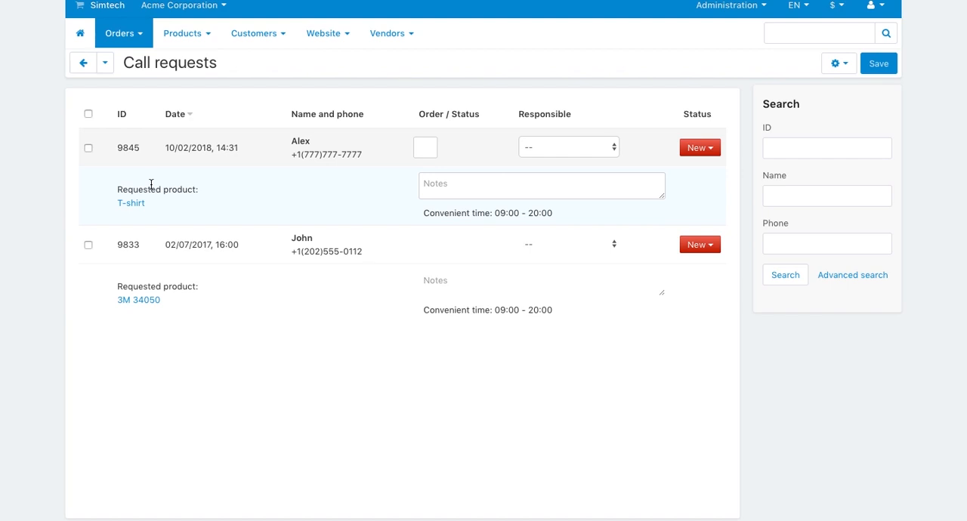
# Change call request 9845 for the T-shirt from New to In progress.
pyautogui.click(695, 147)
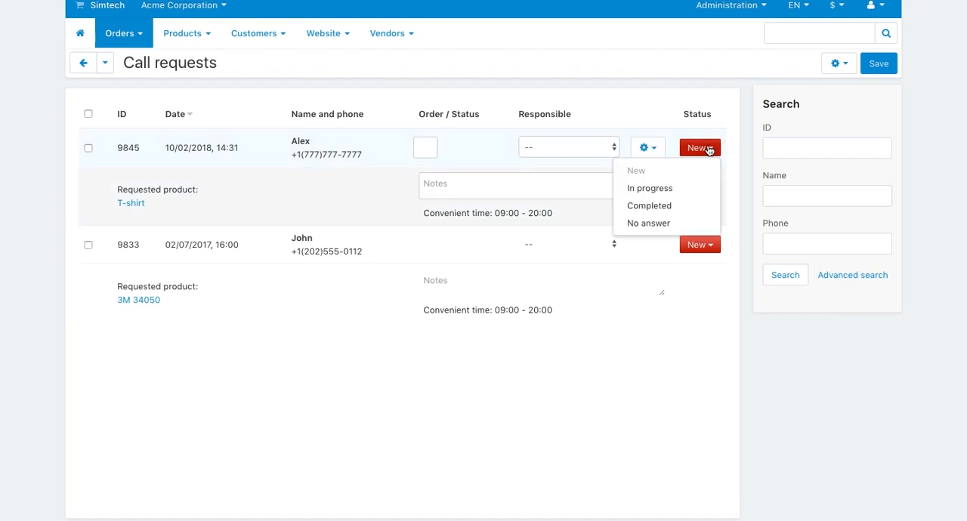
pyautogui.click(649, 188)
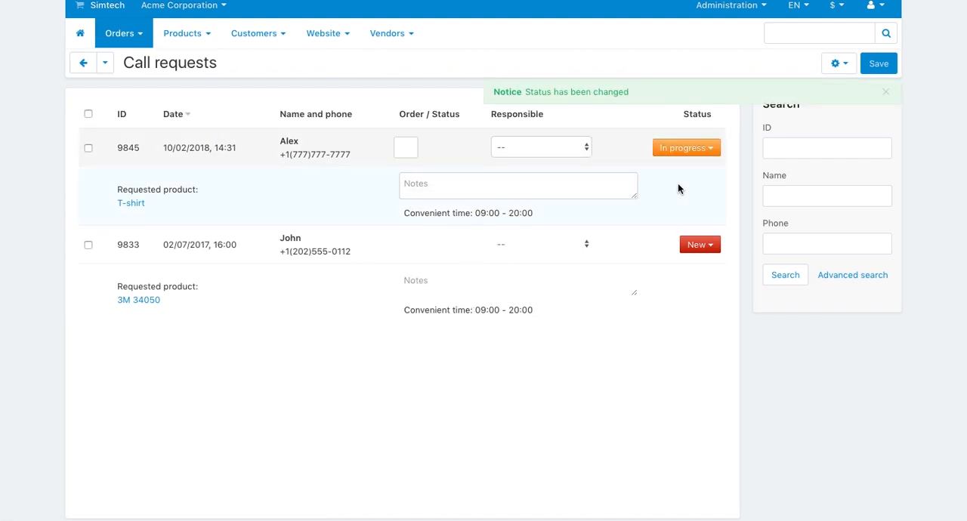